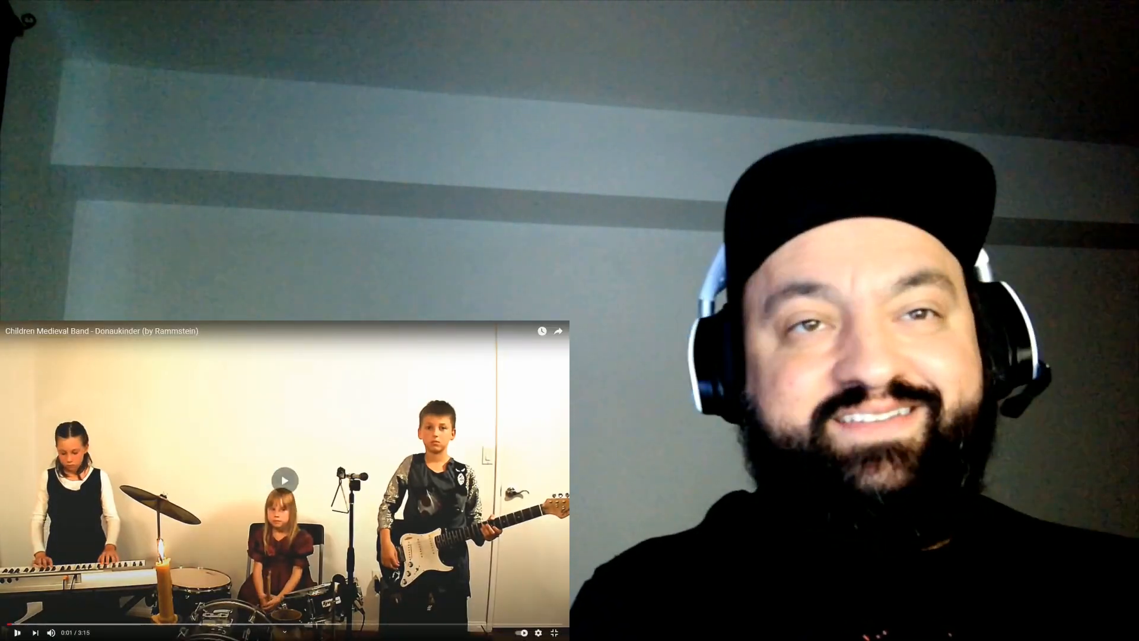
click(284, 479)
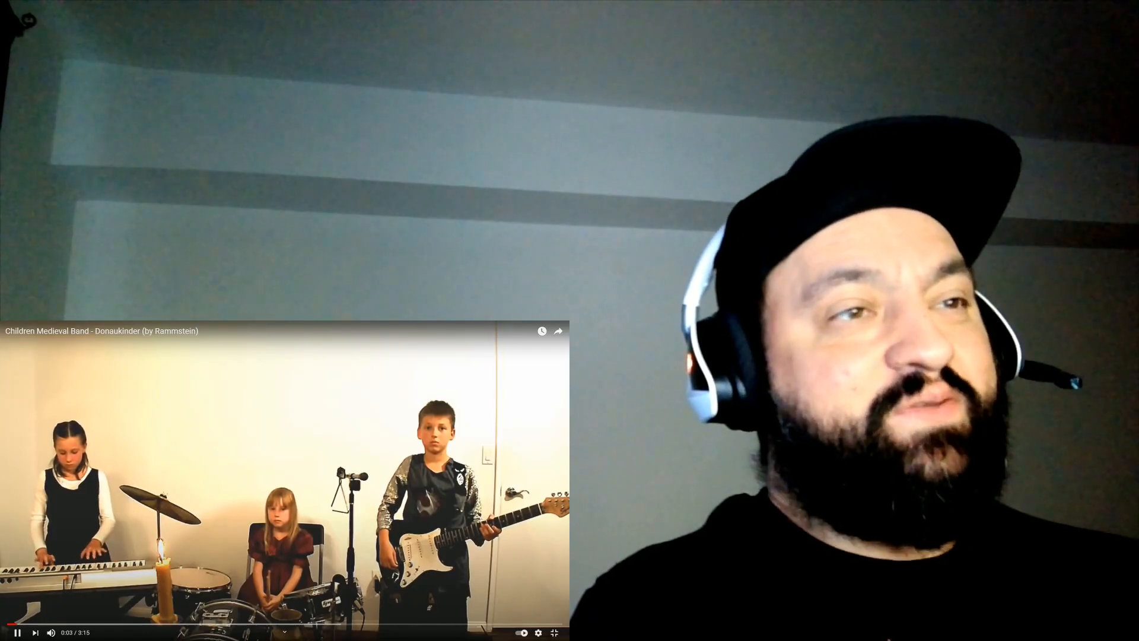